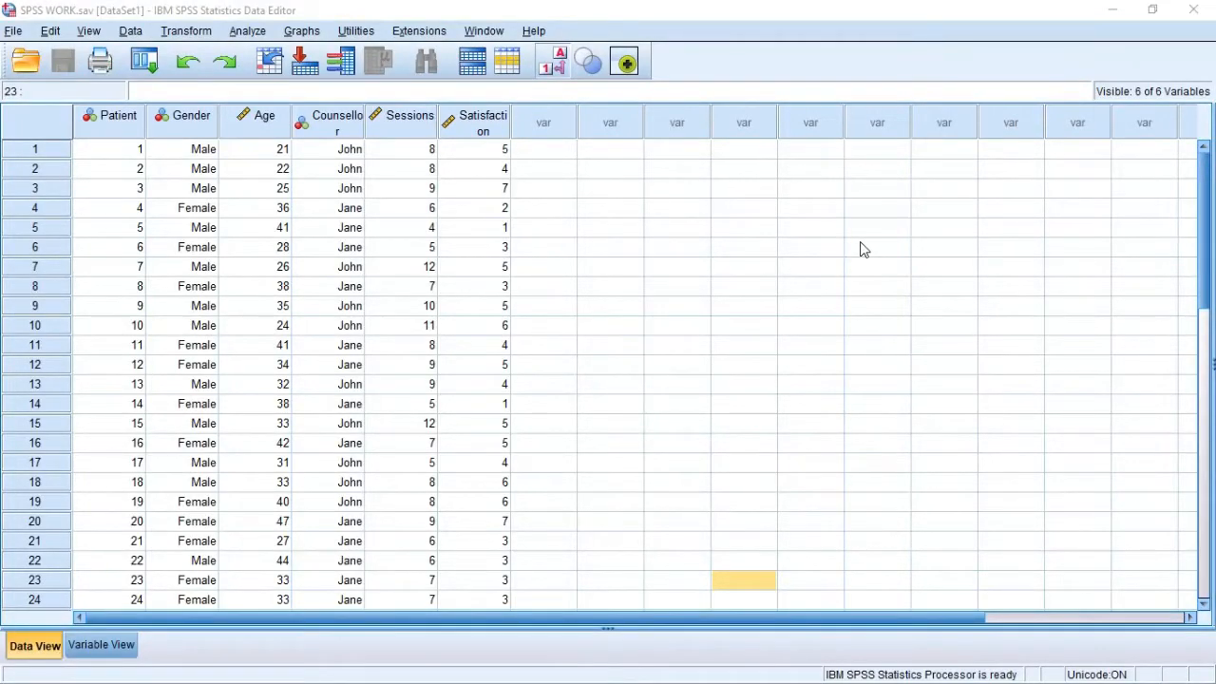
mouse_move(470, 188)
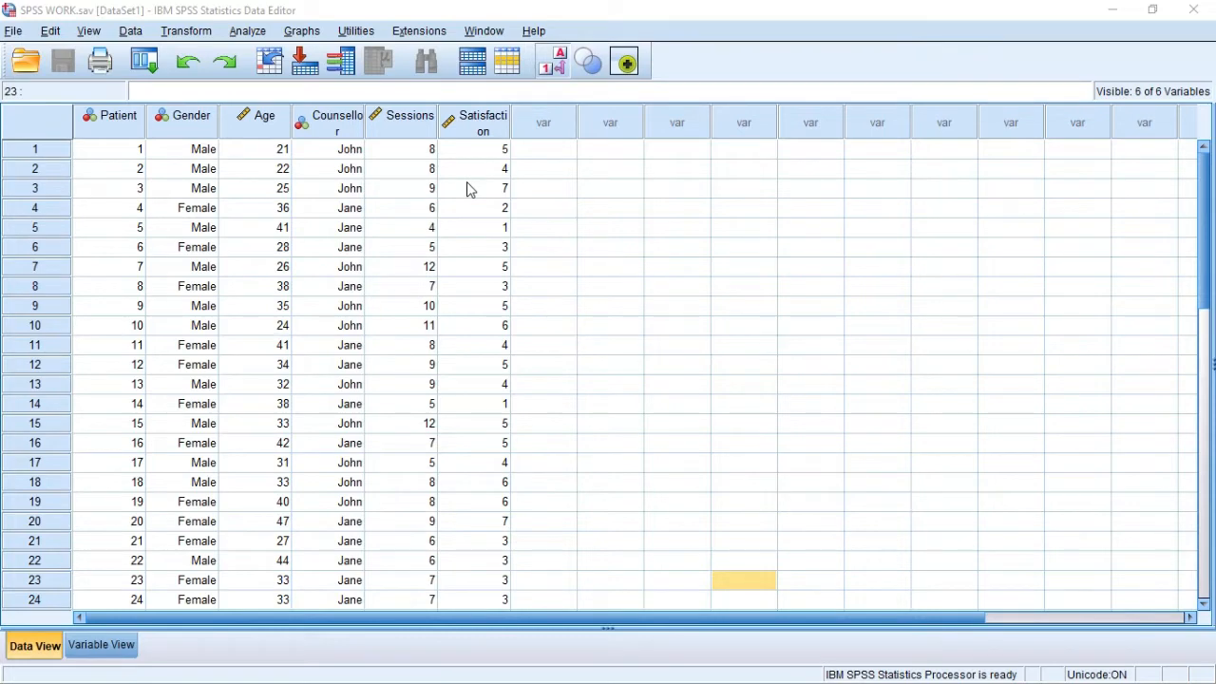
Step: Check the variable definitions, then return to the patient data grid
left_click(100, 644)
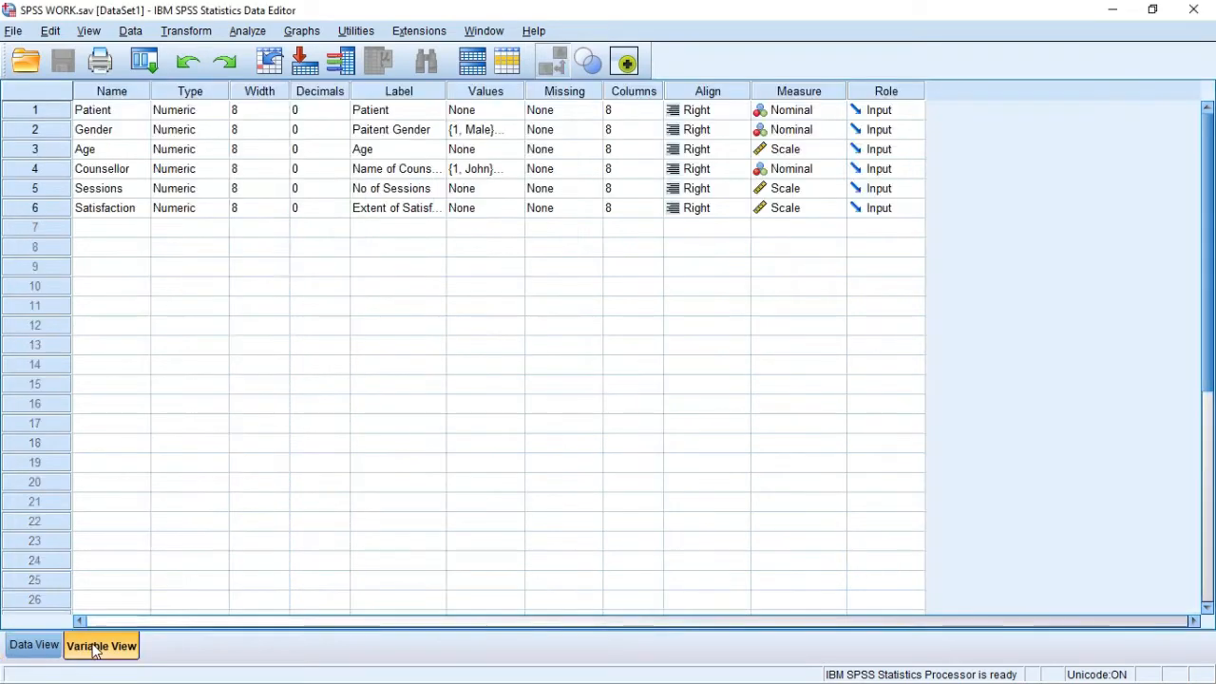
left_click(33, 644)
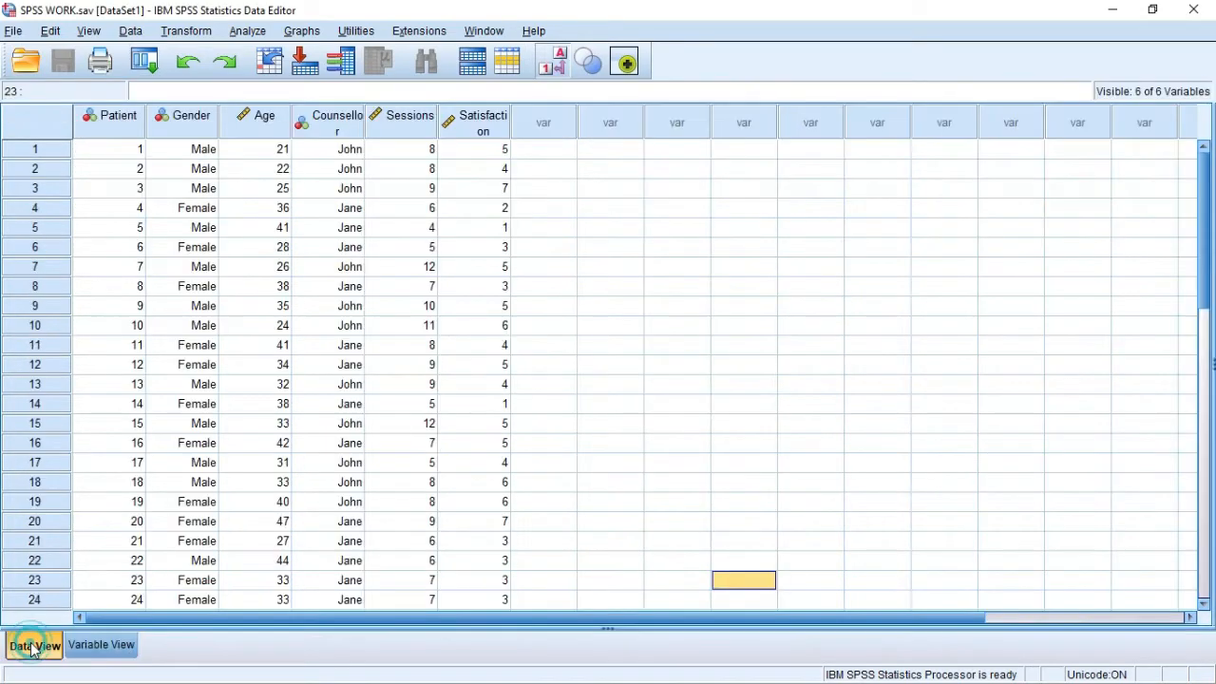
left_click(34, 645)
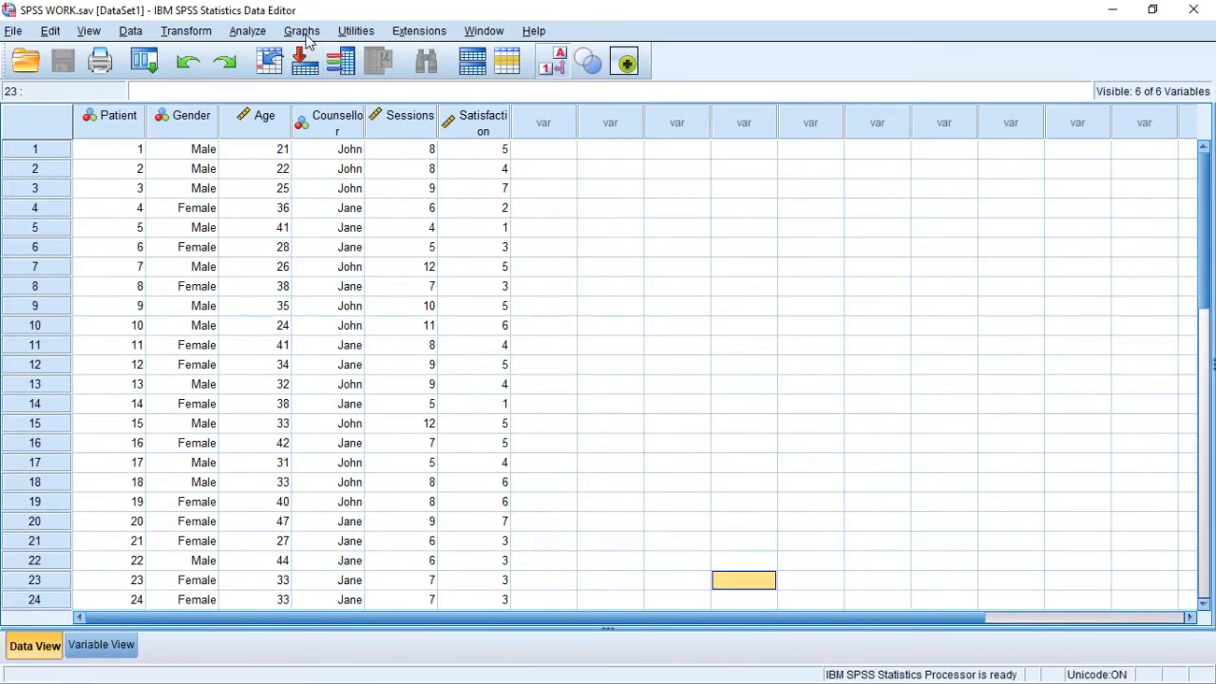
Step: Open Graphs > Chart Builder and show the Boxplot gallery chart types
left_click(301, 31)
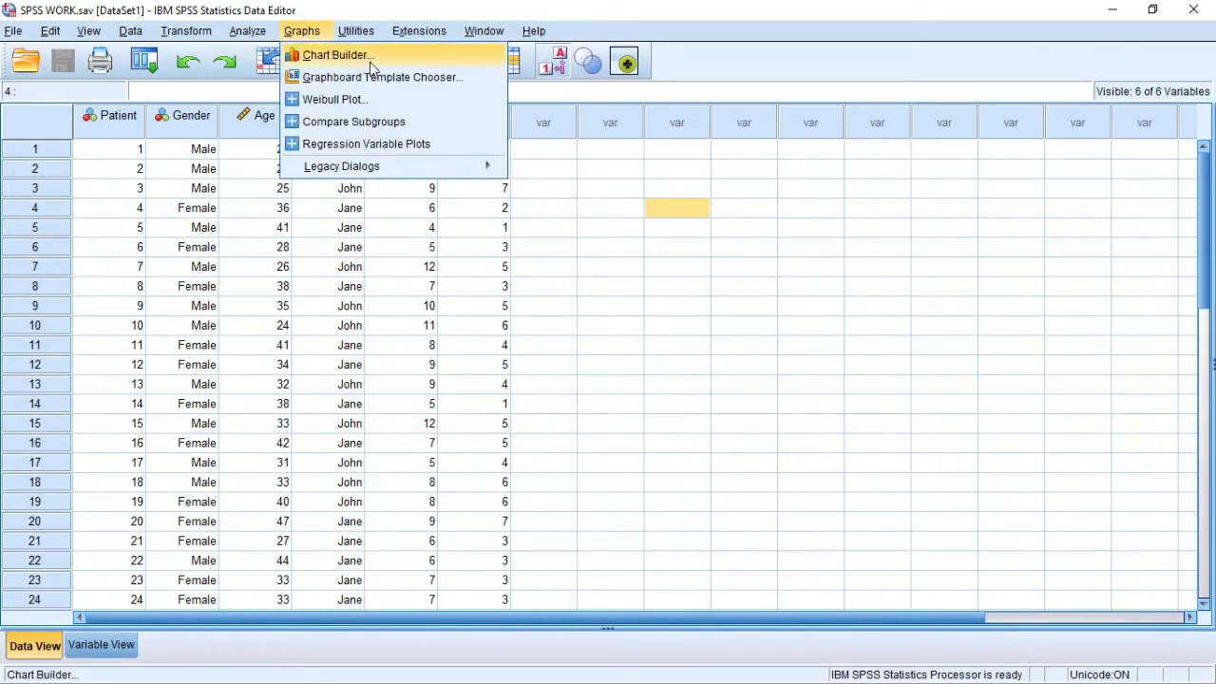
mouse_move(361, 64)
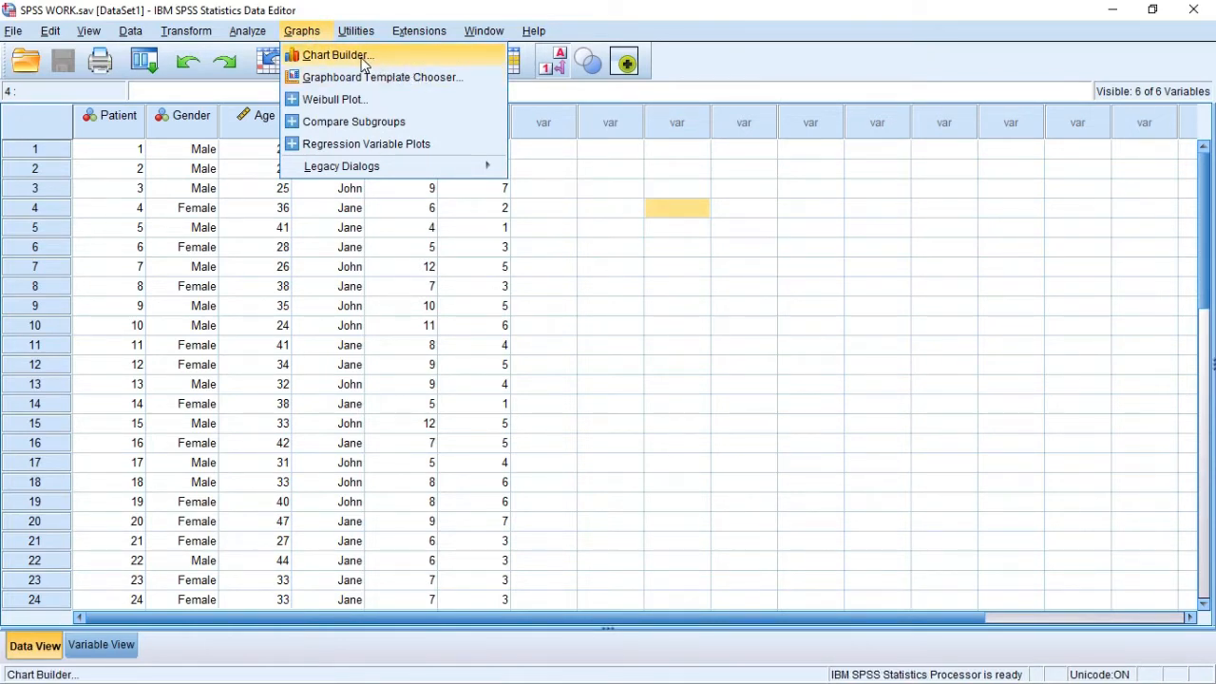
left_click(335, 55)
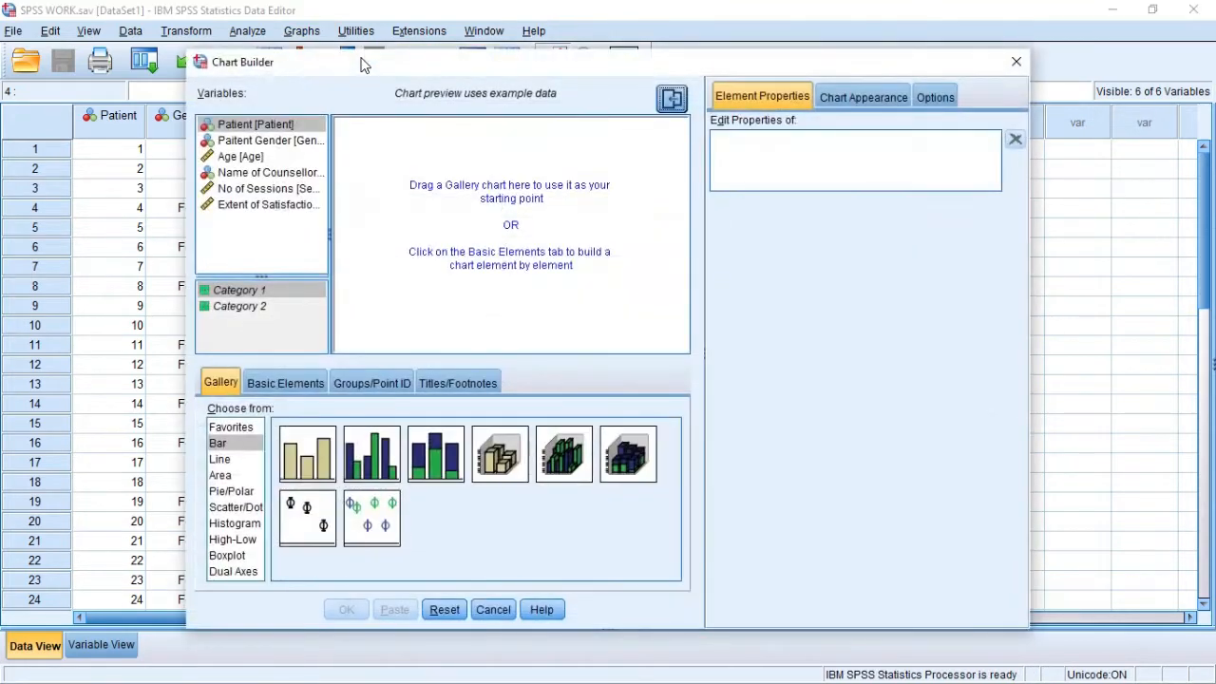
mouse_move(397, 231)
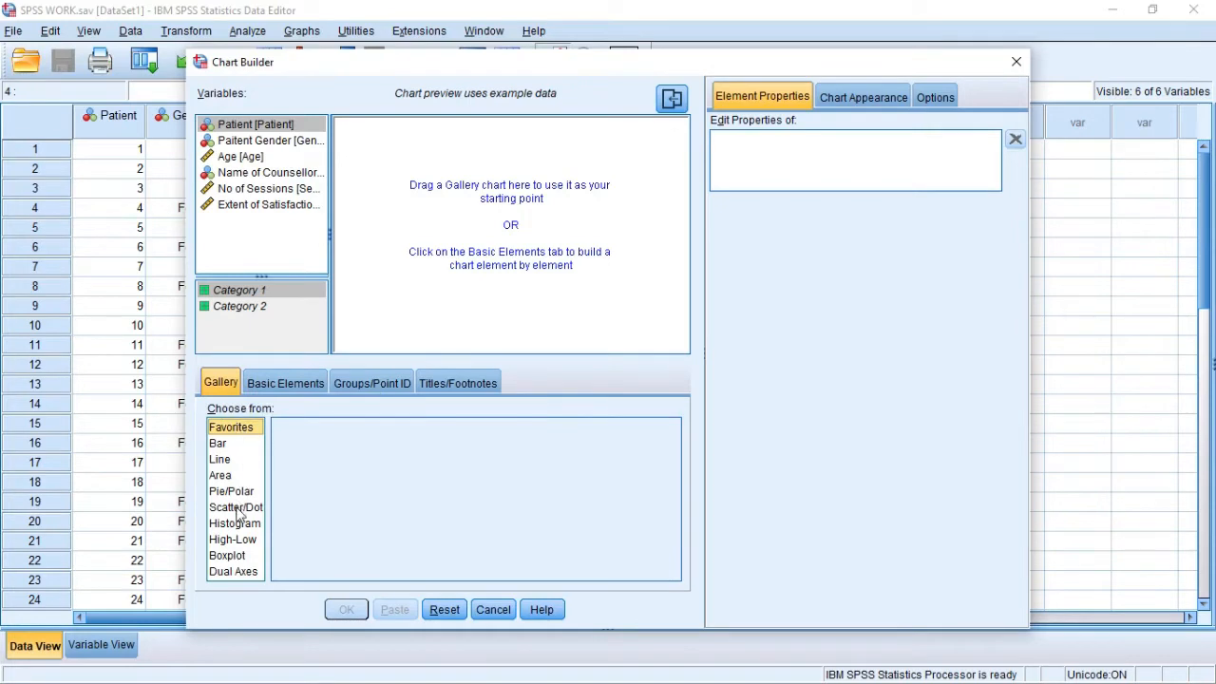
mouse_move(226, 559)
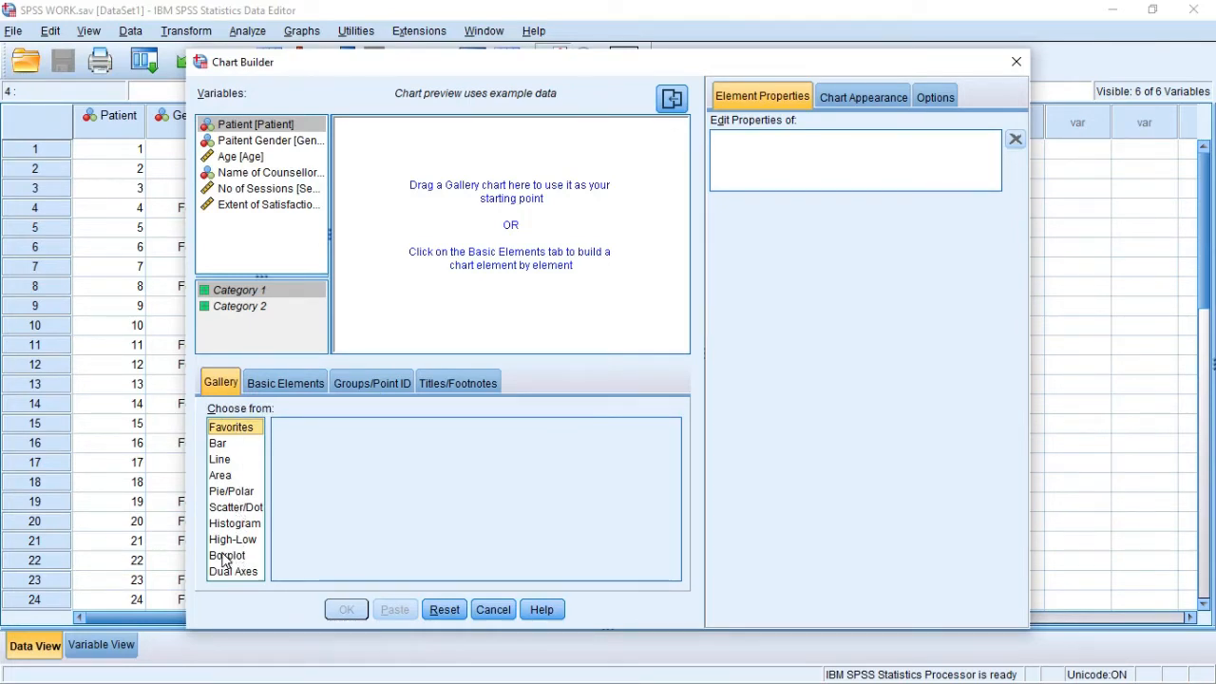
left_click(227, 555)
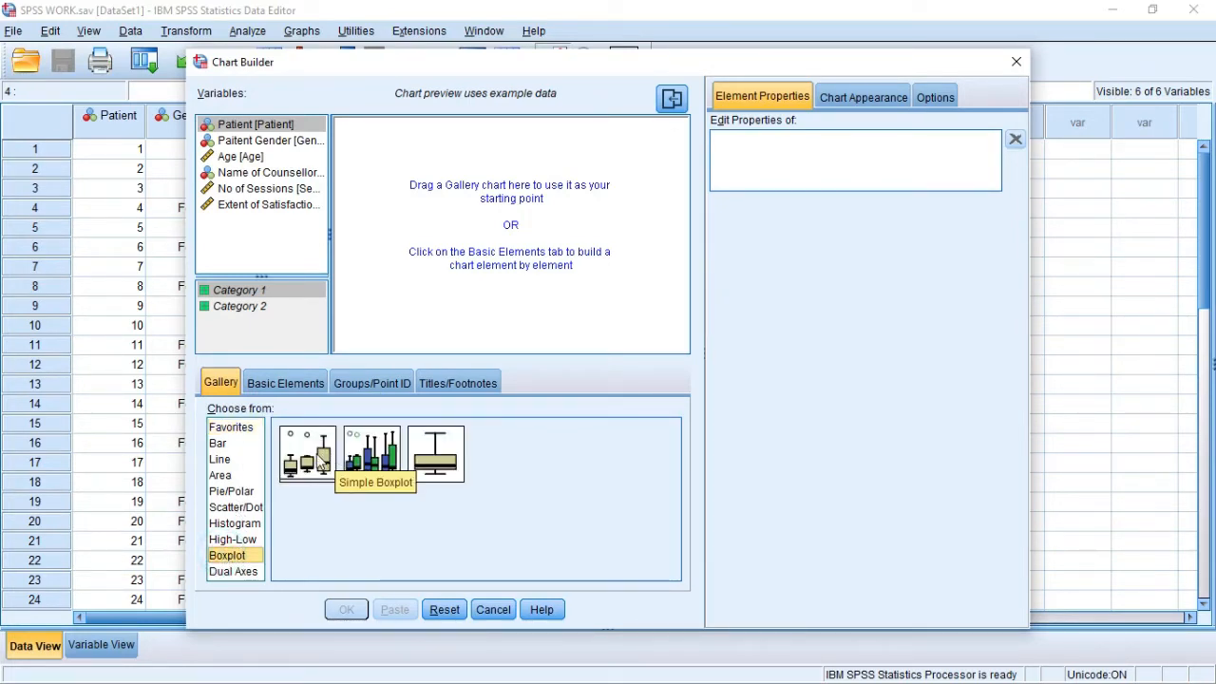
mouse_move(370, 454)
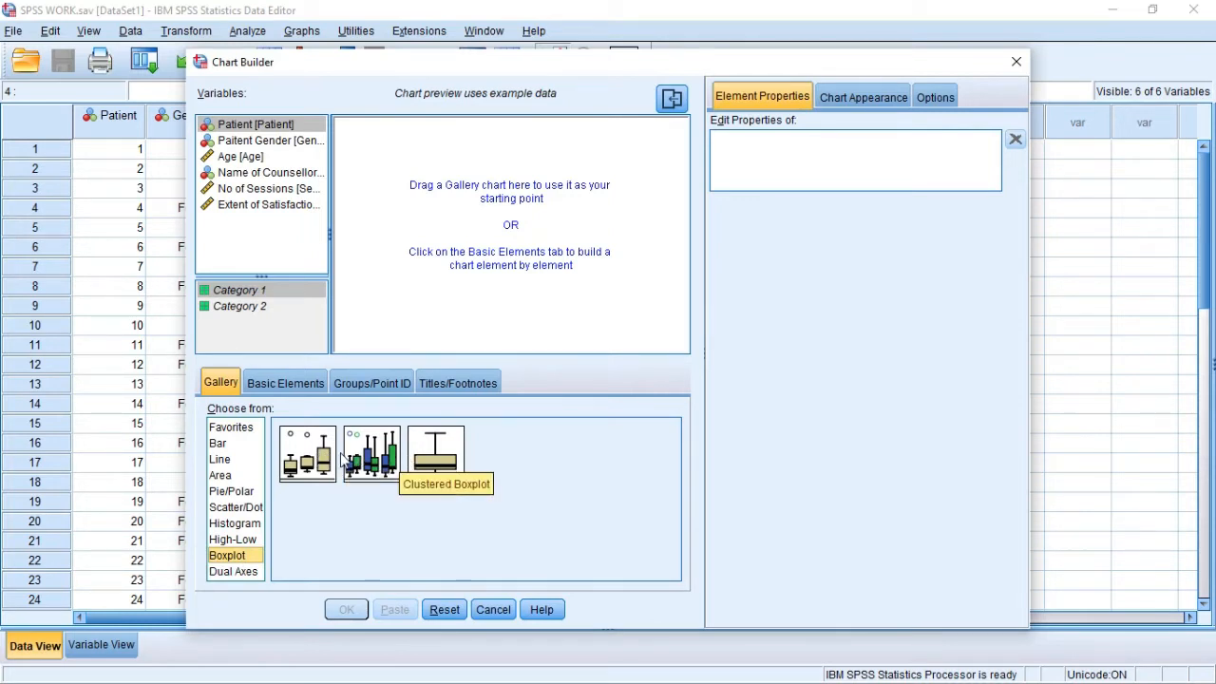
mouse_move(306, 453)
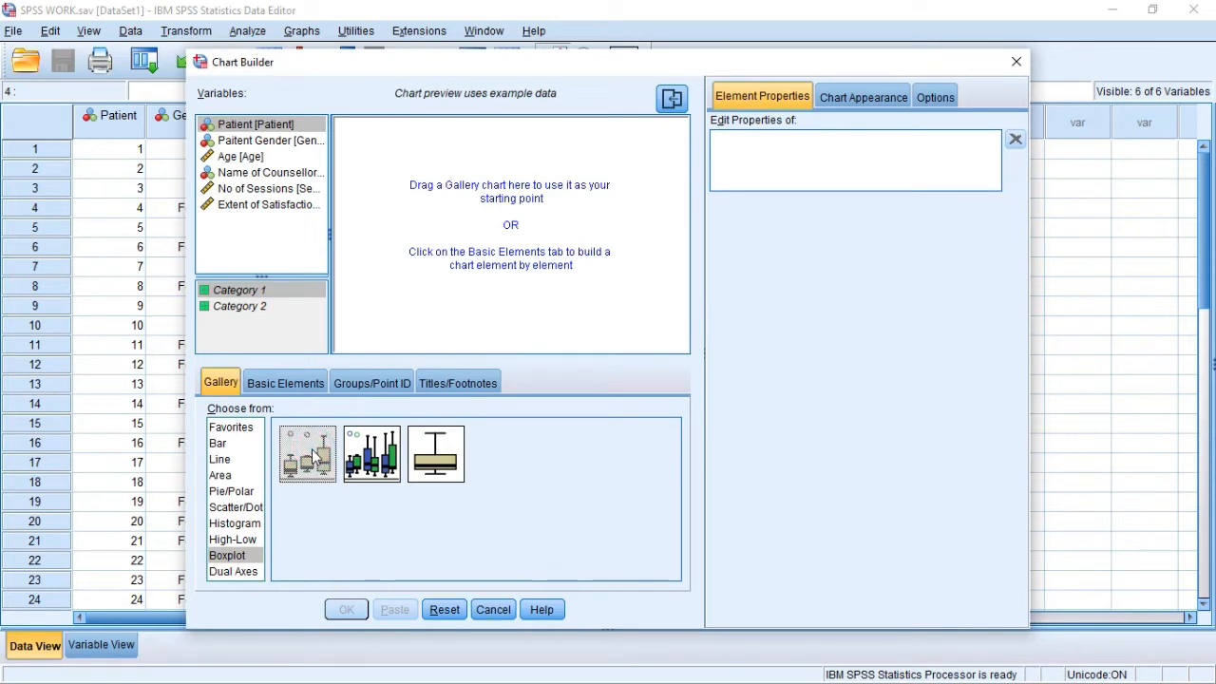
Step: Place a Simple Boxplot on the preview canvas with No of Sessions on the Y-axis
left_click_drag(307, 454, 485, 209)
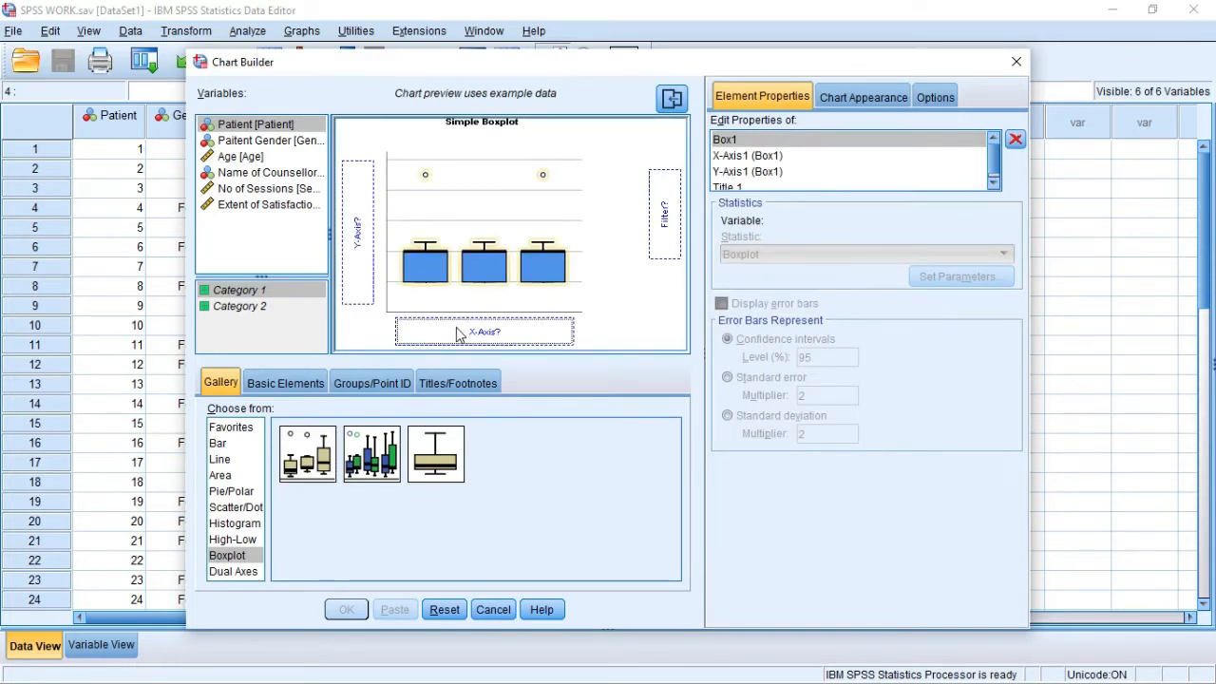
mouse_move(489, 339)
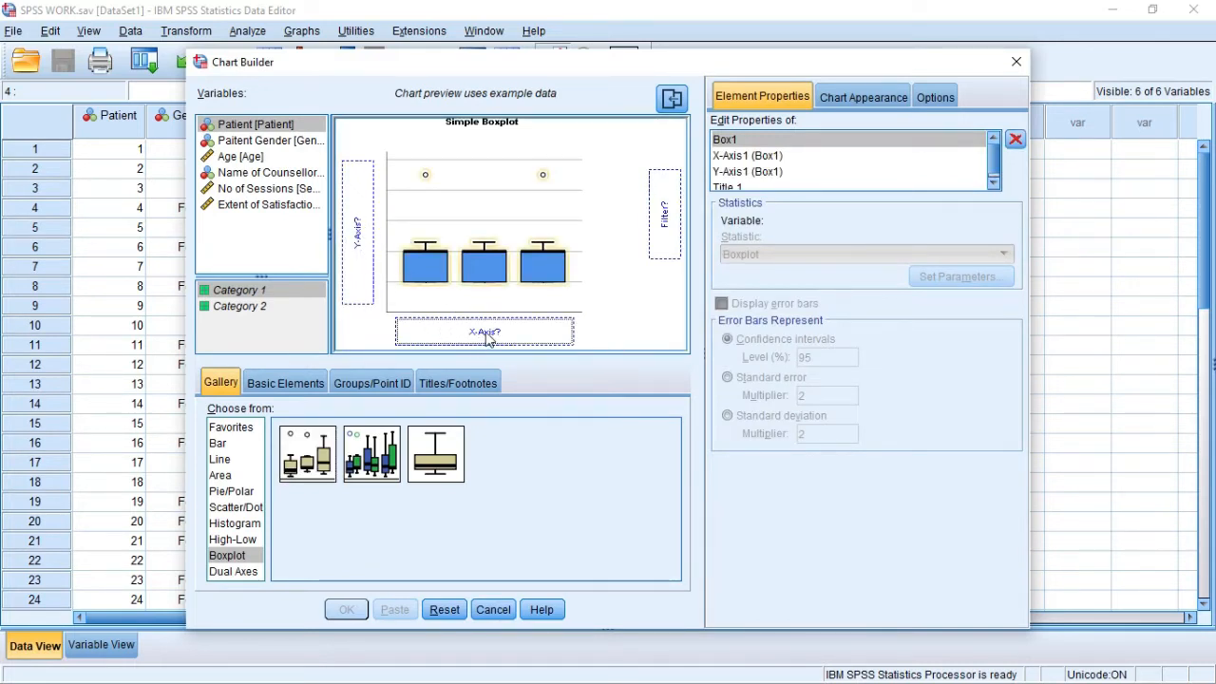
mouse_move(484, 332)
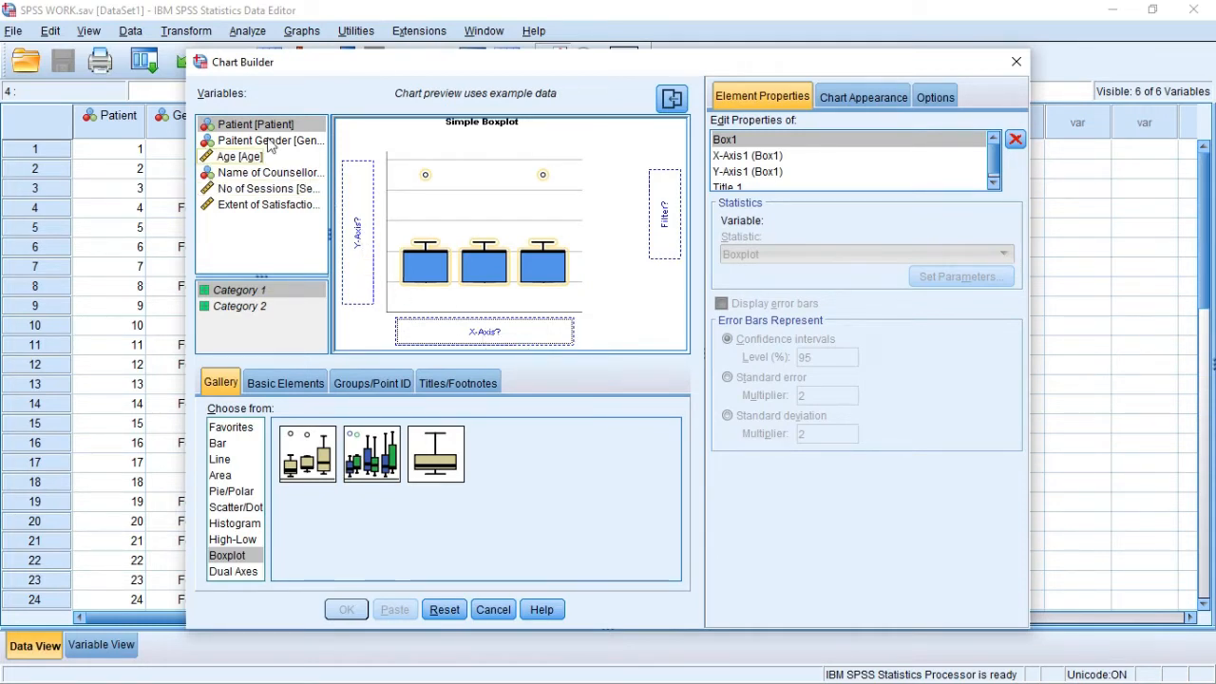
left_click(271, 172)
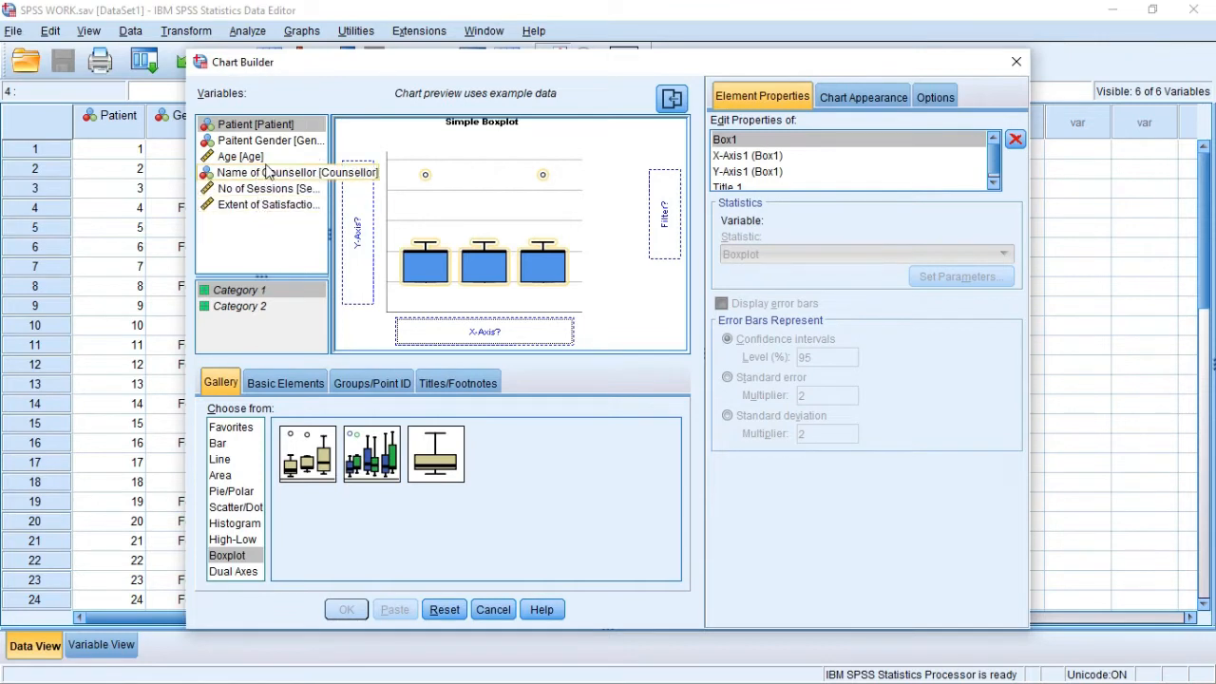
left_click(266, 172)
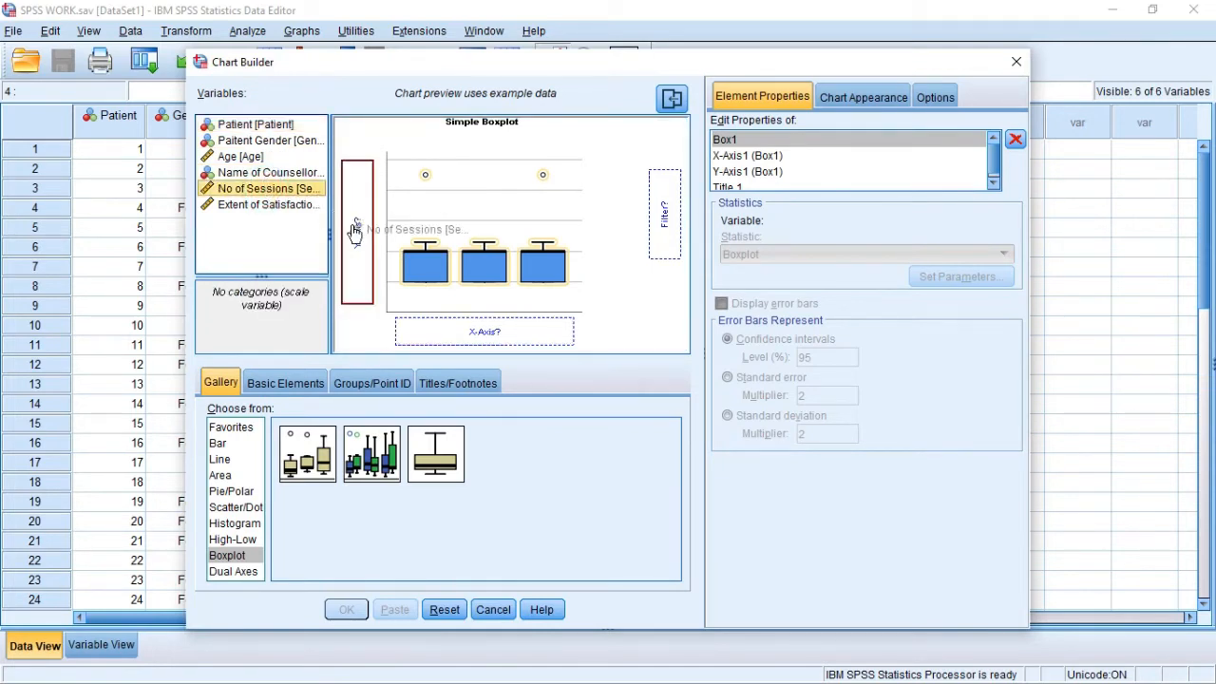
left_click_drag(261, 188, 356, 228)
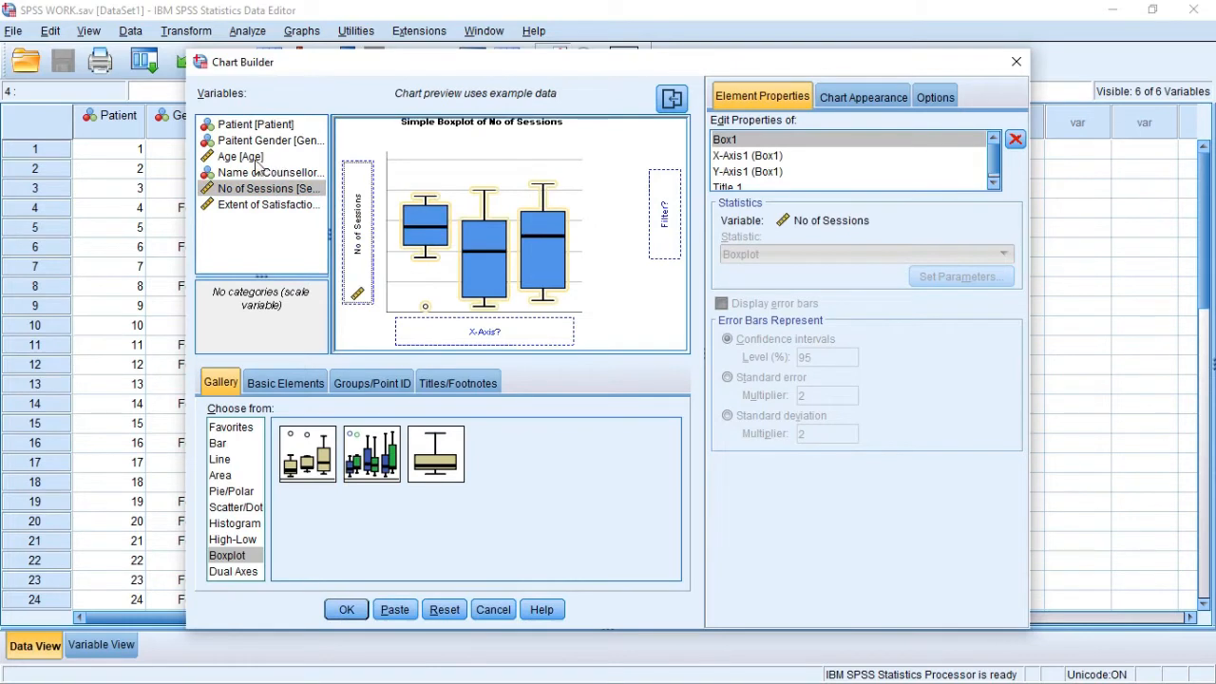
left_click(238, 156)
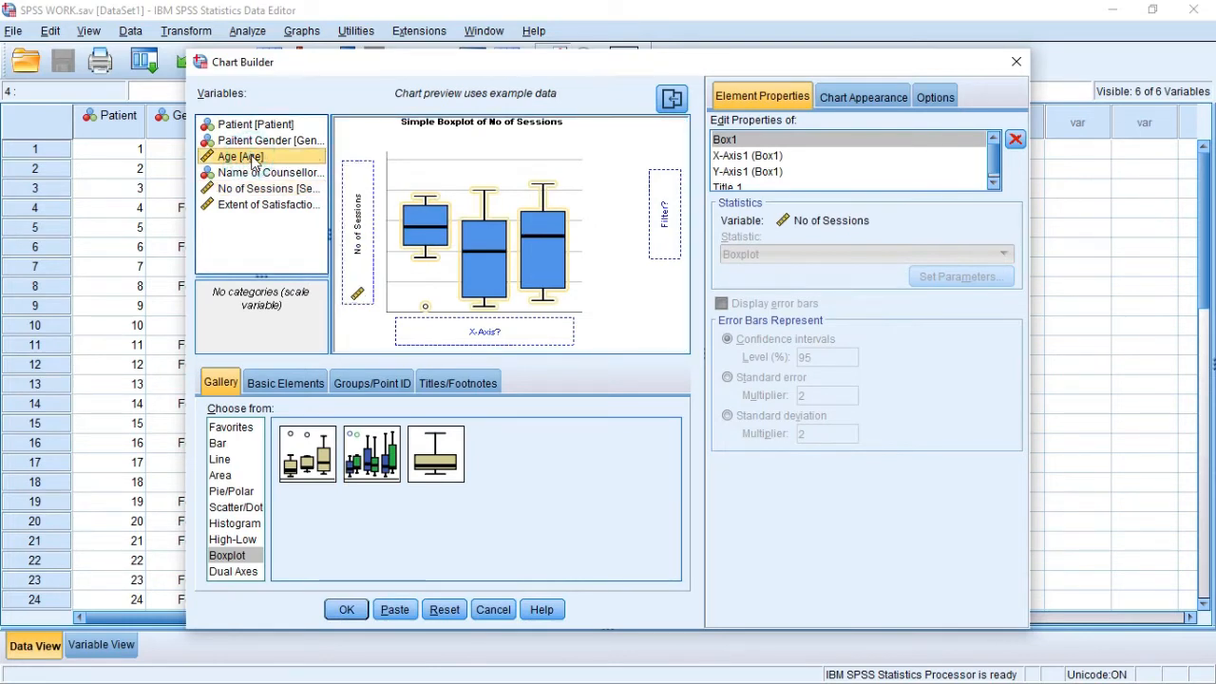
left_click(270, 139)
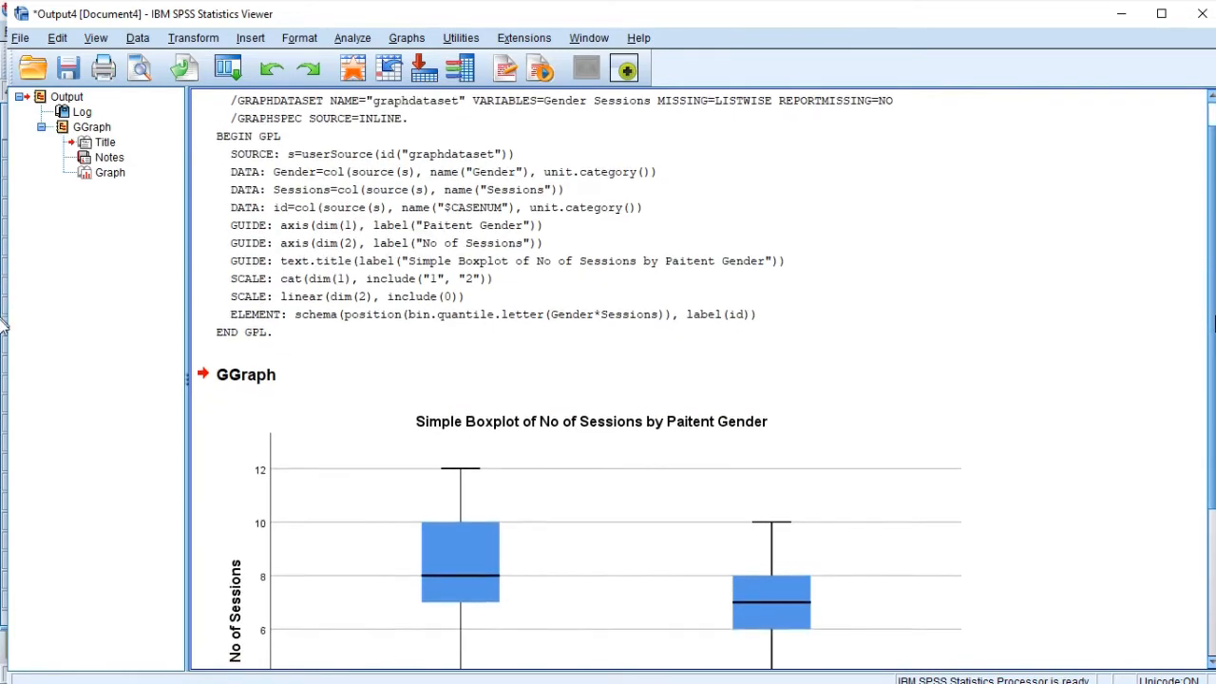
scroll("down", 3)
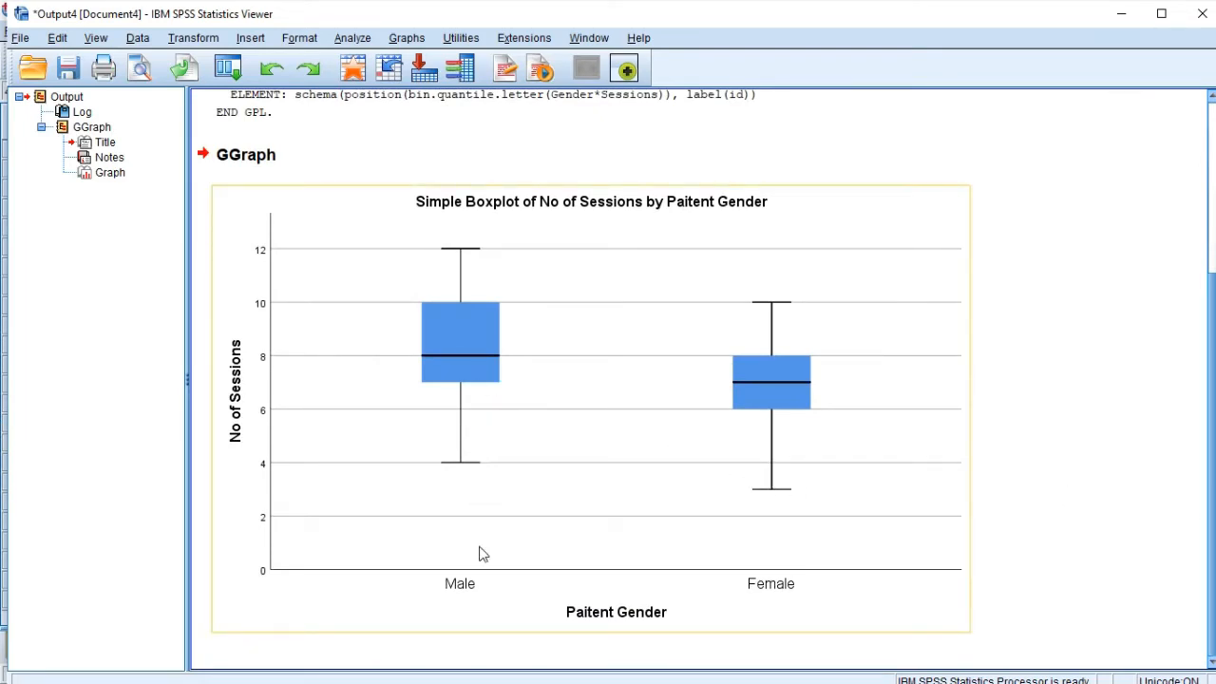
mouse_move(519, 484)
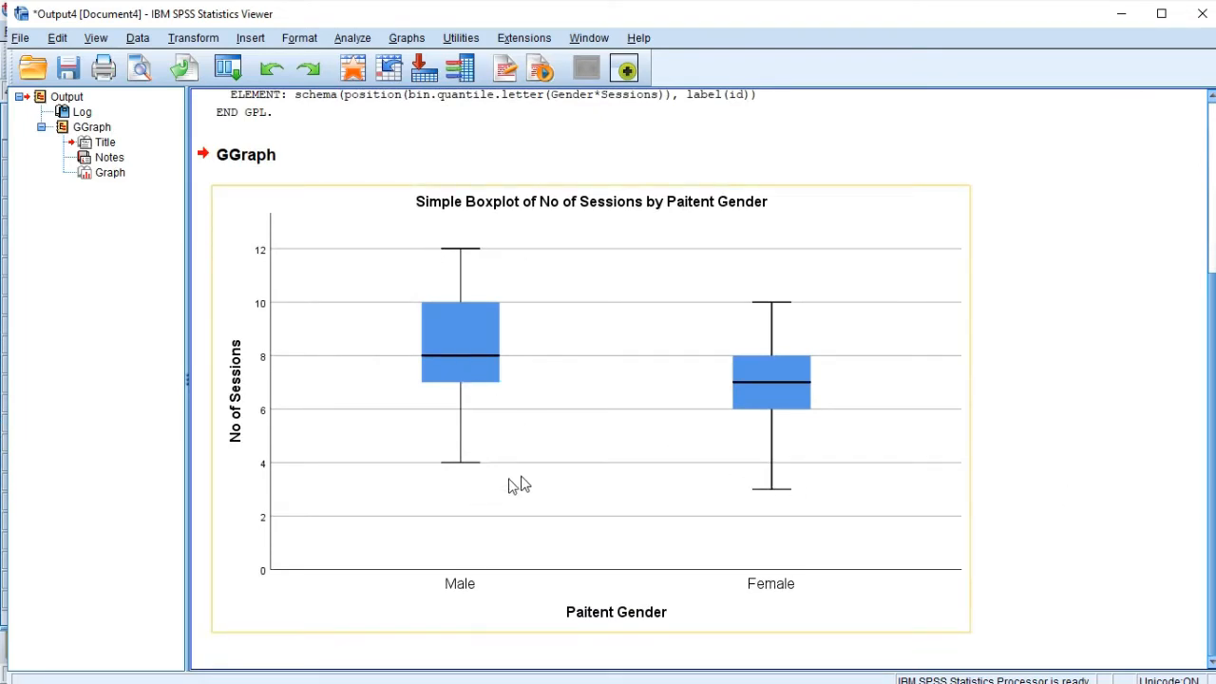
mouse_move(804, 422)
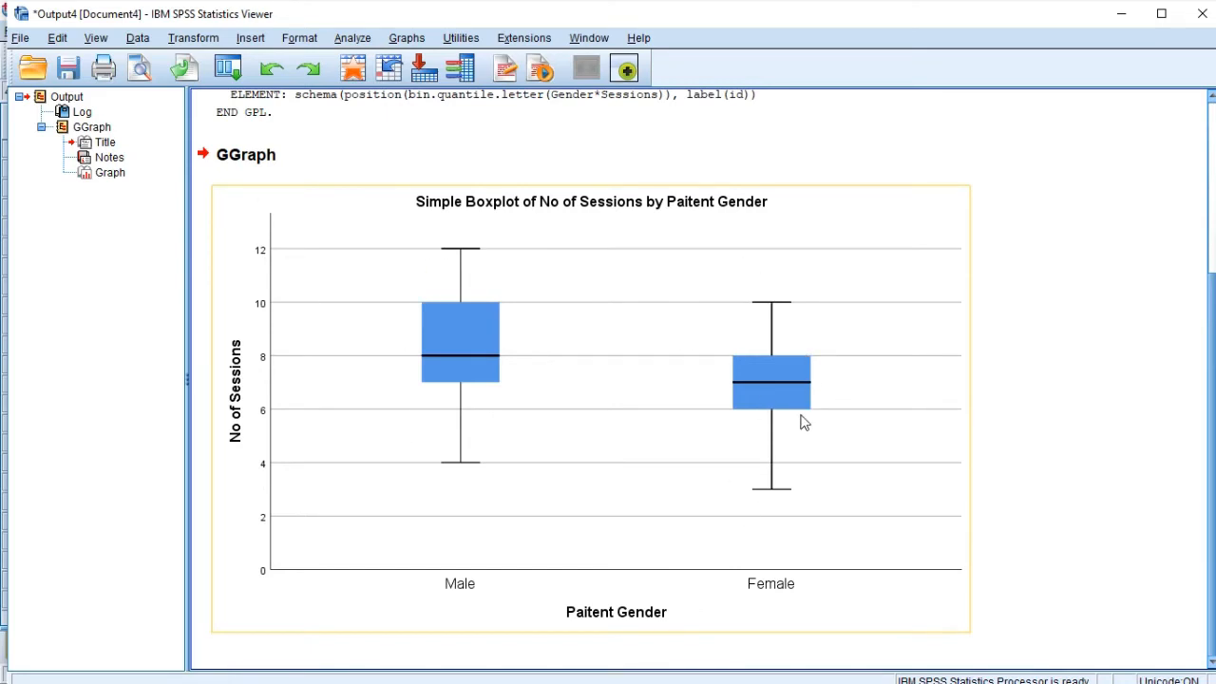
mouse_move(608, 275)
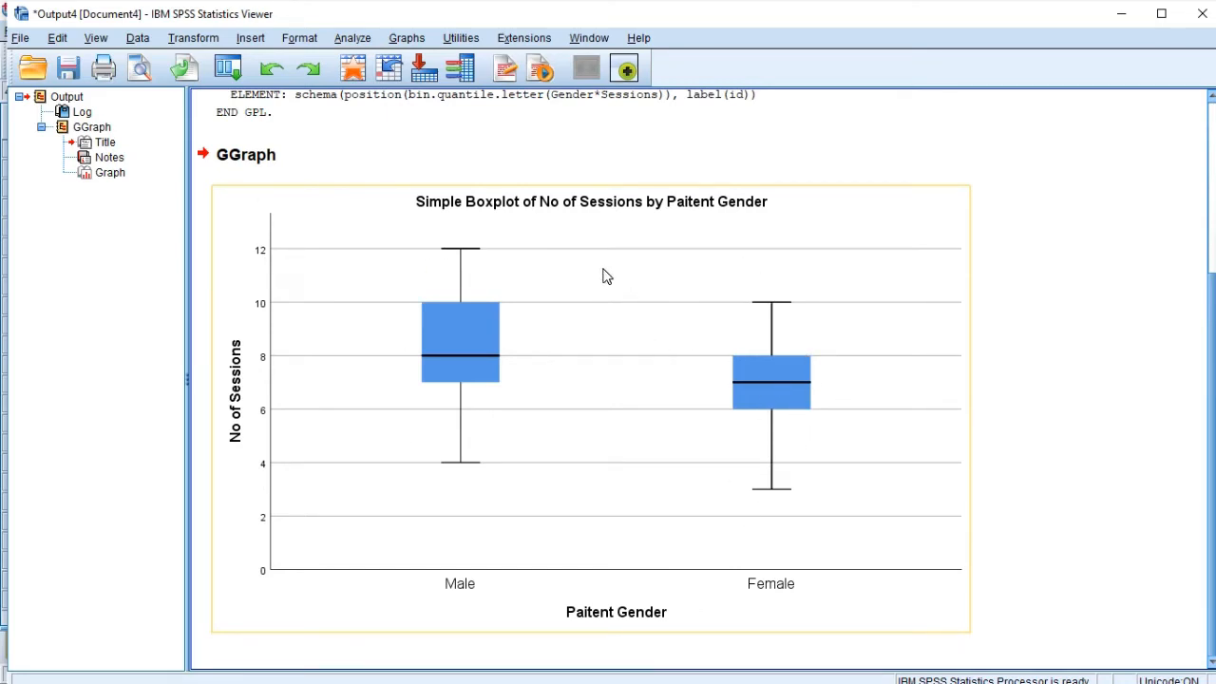
mouse_move(598, 269)
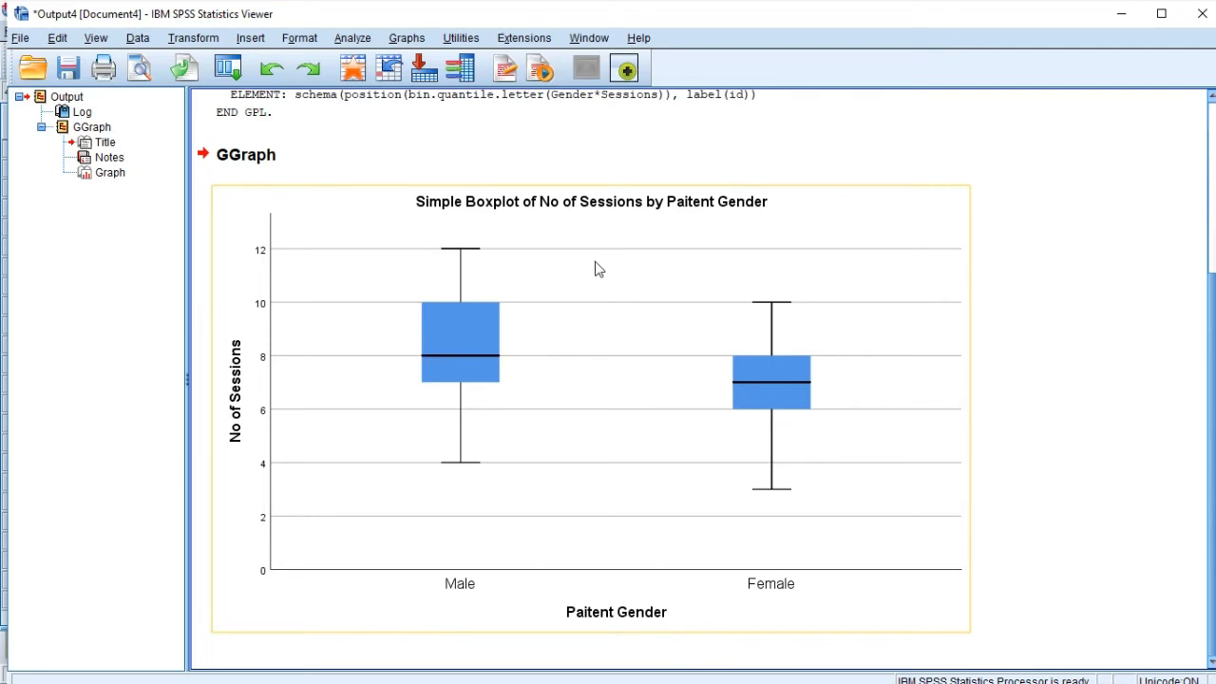
mouse_move(622, 245)
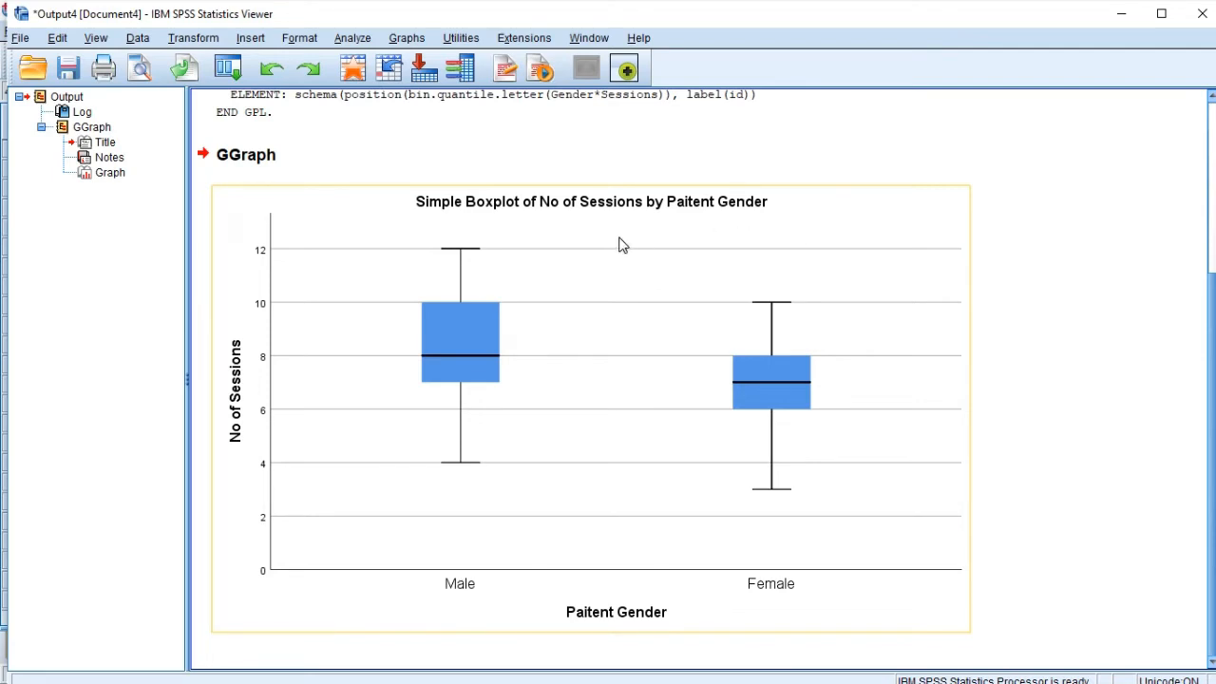
mouse_move(653, 238)
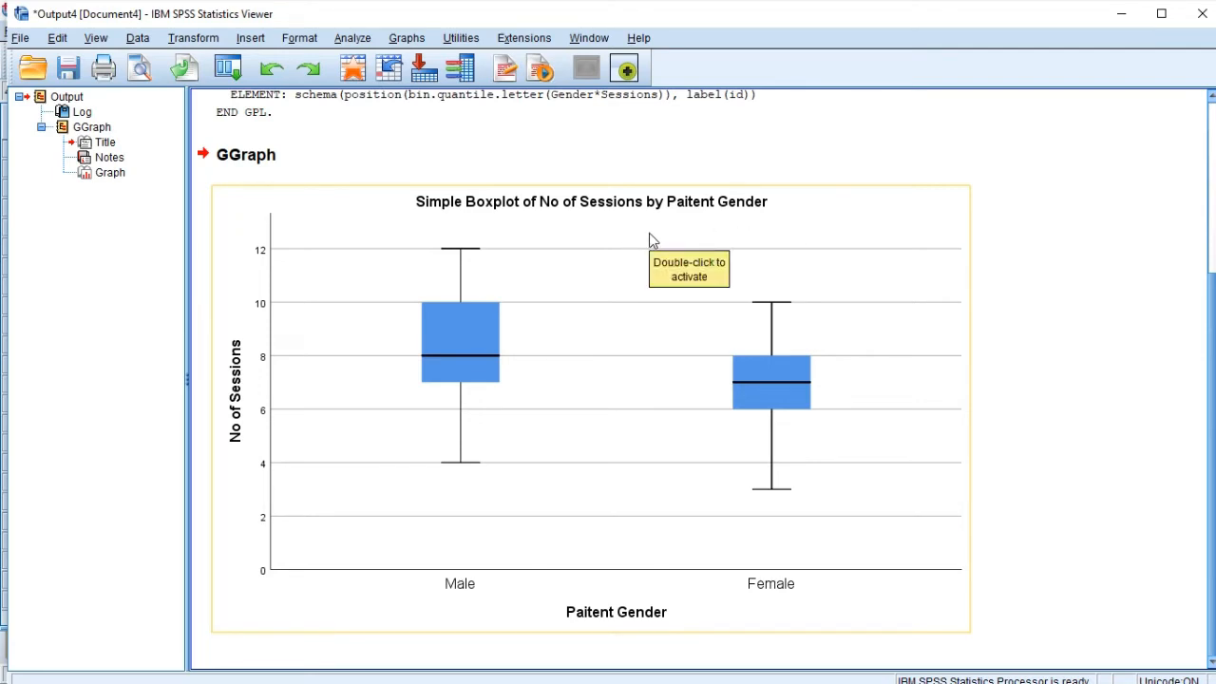
mouse_move(830, 223)
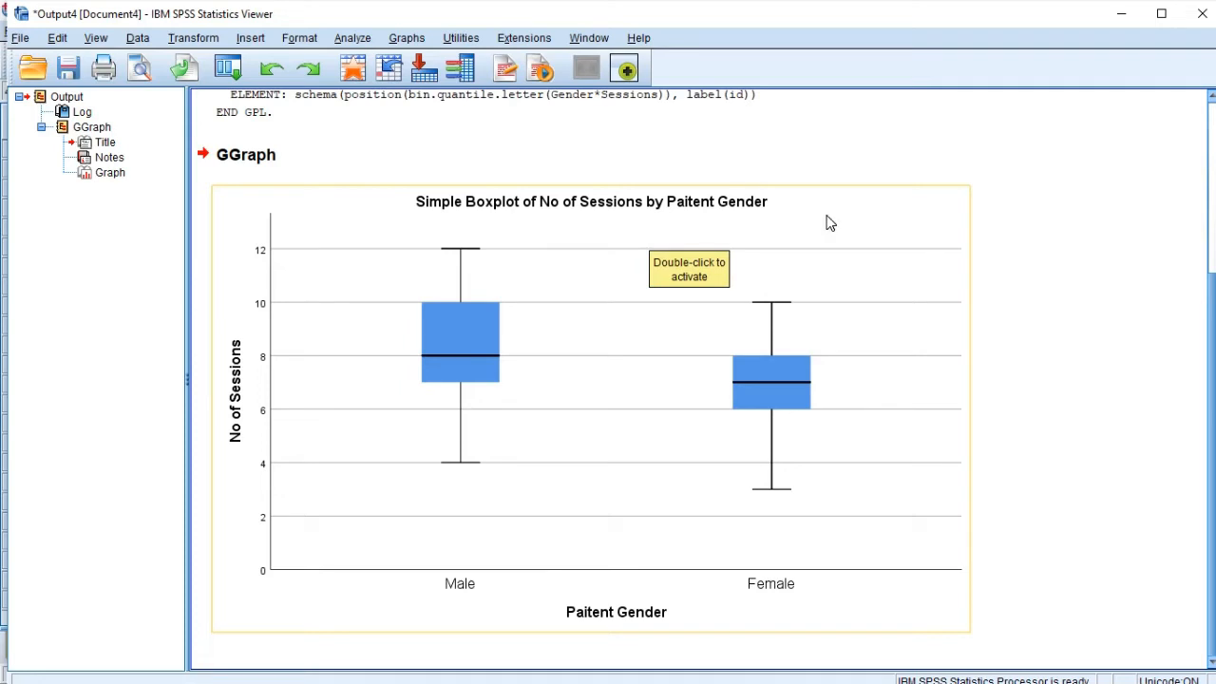
mouse_move(653, 216)
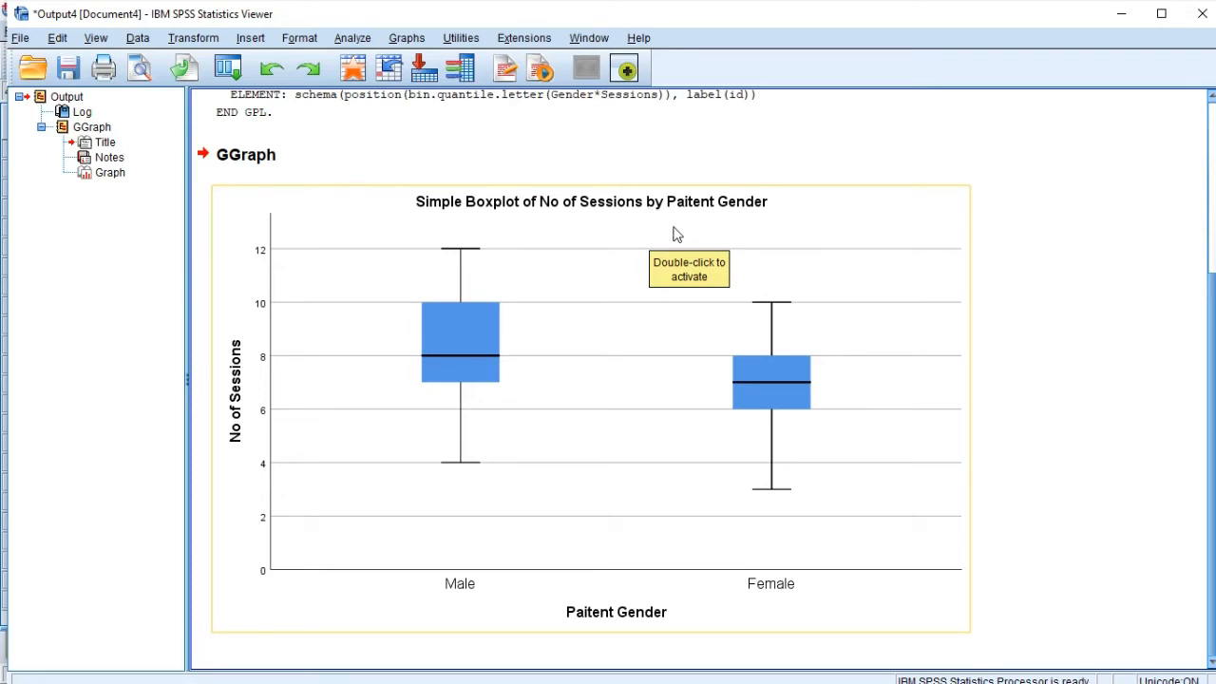
mouse_move(839, 222)
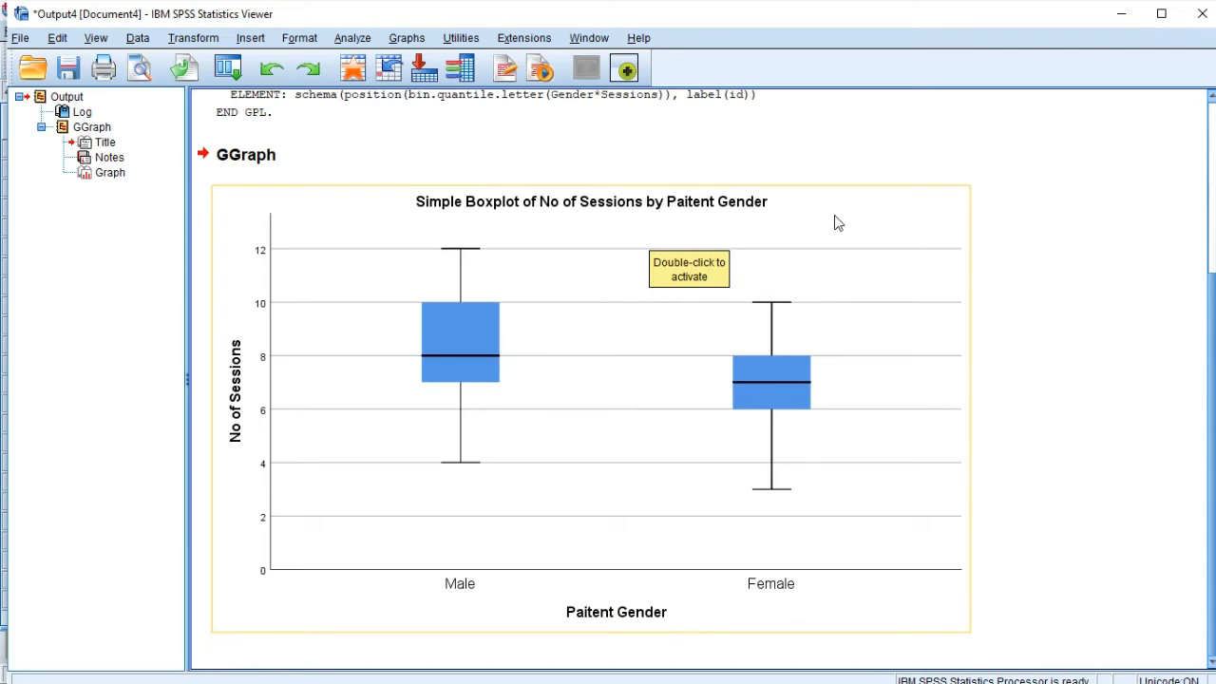
Step: Select the No of Sessions by gender boxplot in the Viewer and copy it
left_click(822, 212)
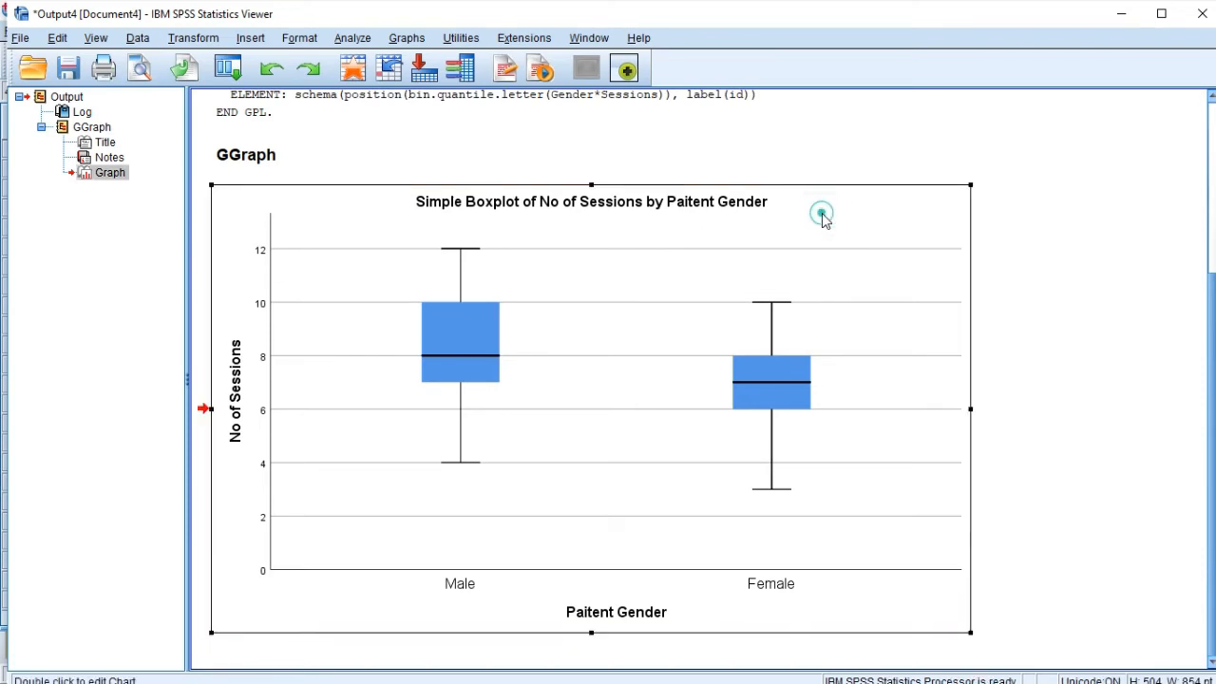
right_click(821, 212)
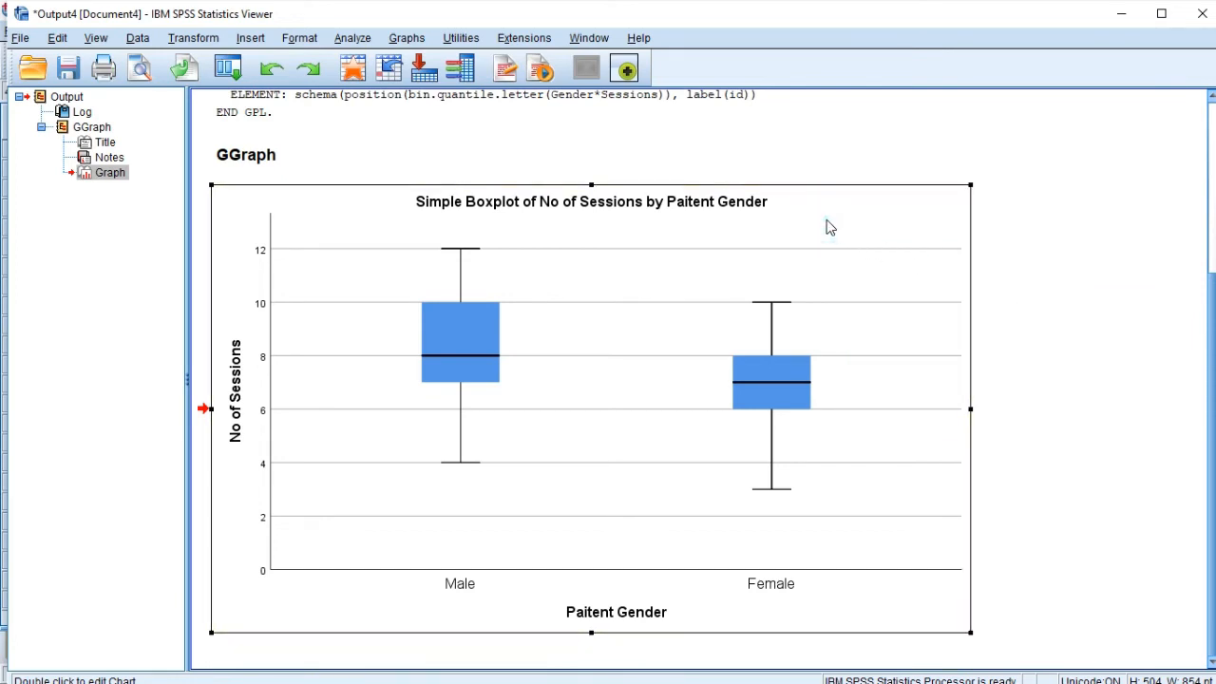
mouse_move(668, 672)
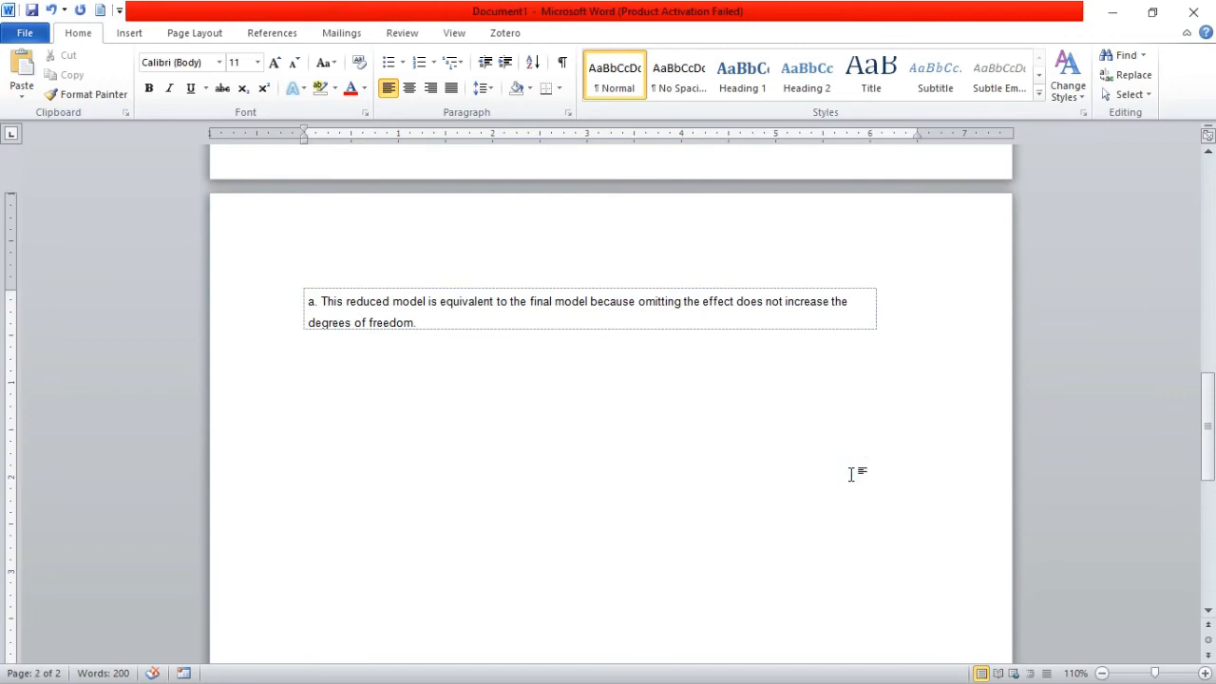
Step: Paste the copied boxplot on a new line below the reduced-model note
left_click(305, 365)
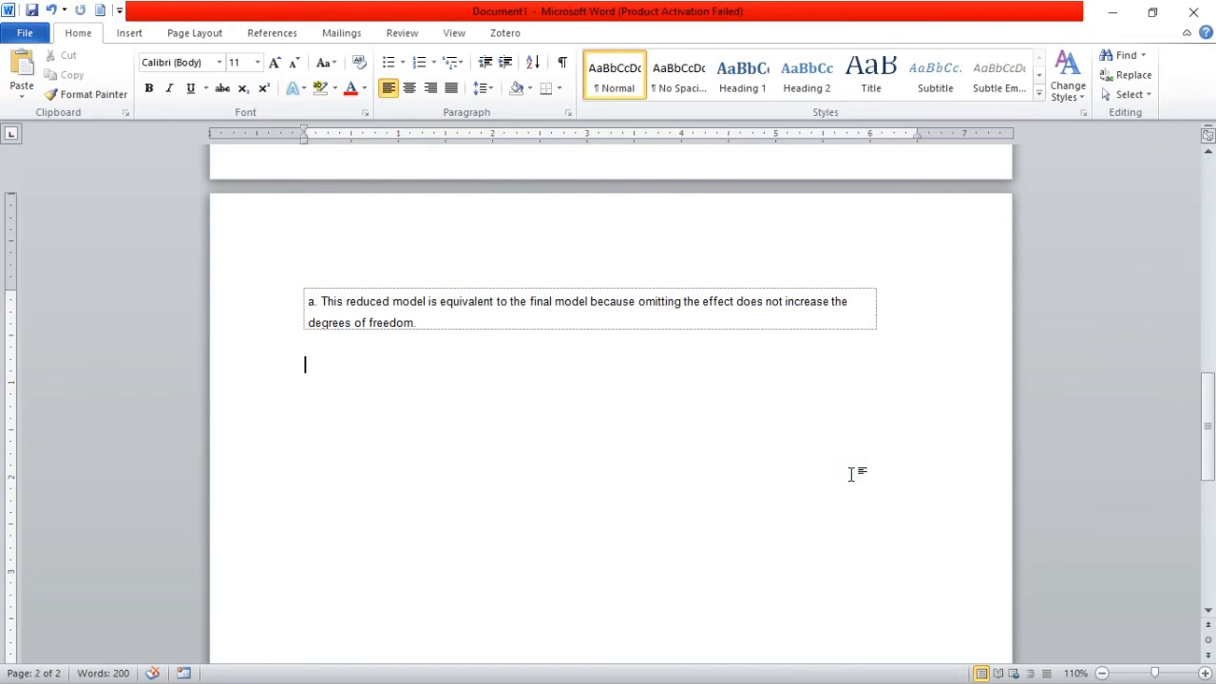
right_click(852, 474)
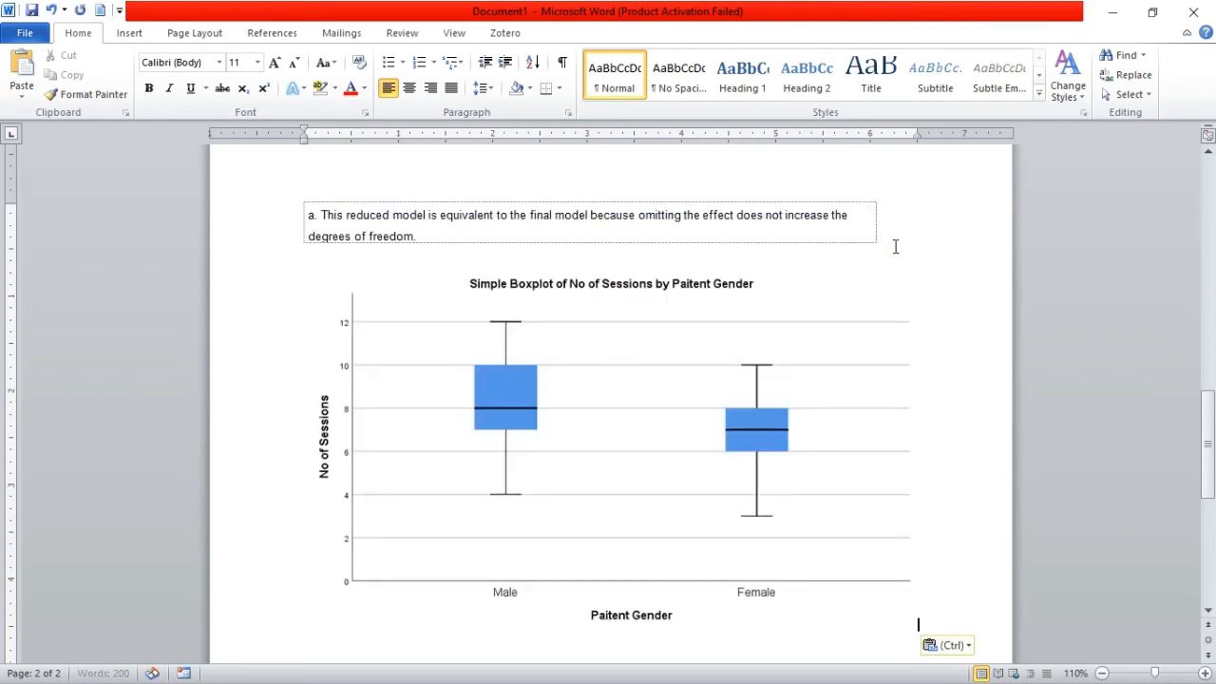
mouse_move(494, 296)
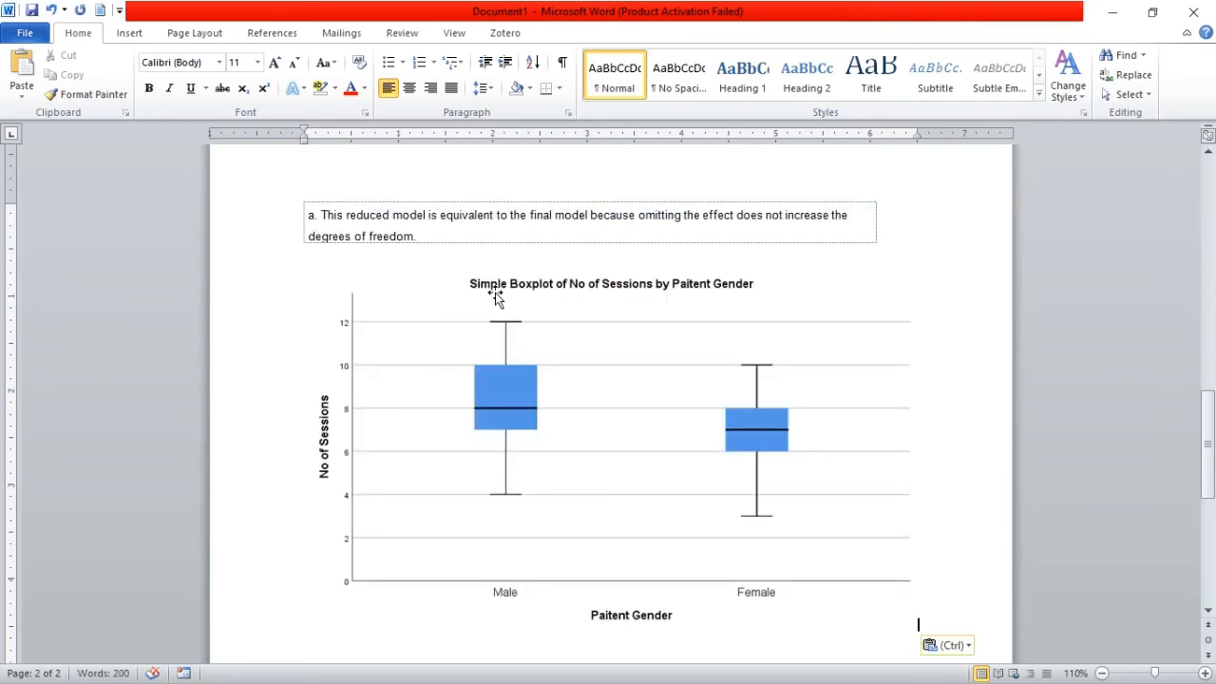
mouse_move(676, 285)
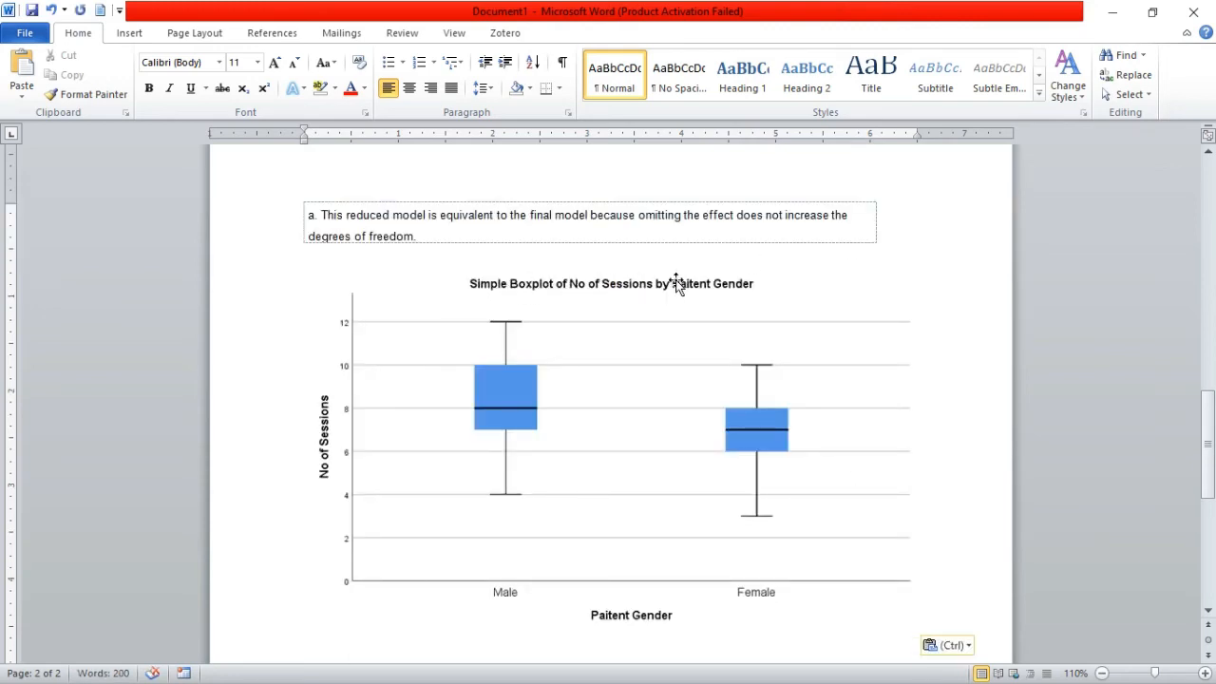
mouse_move(872, 416)
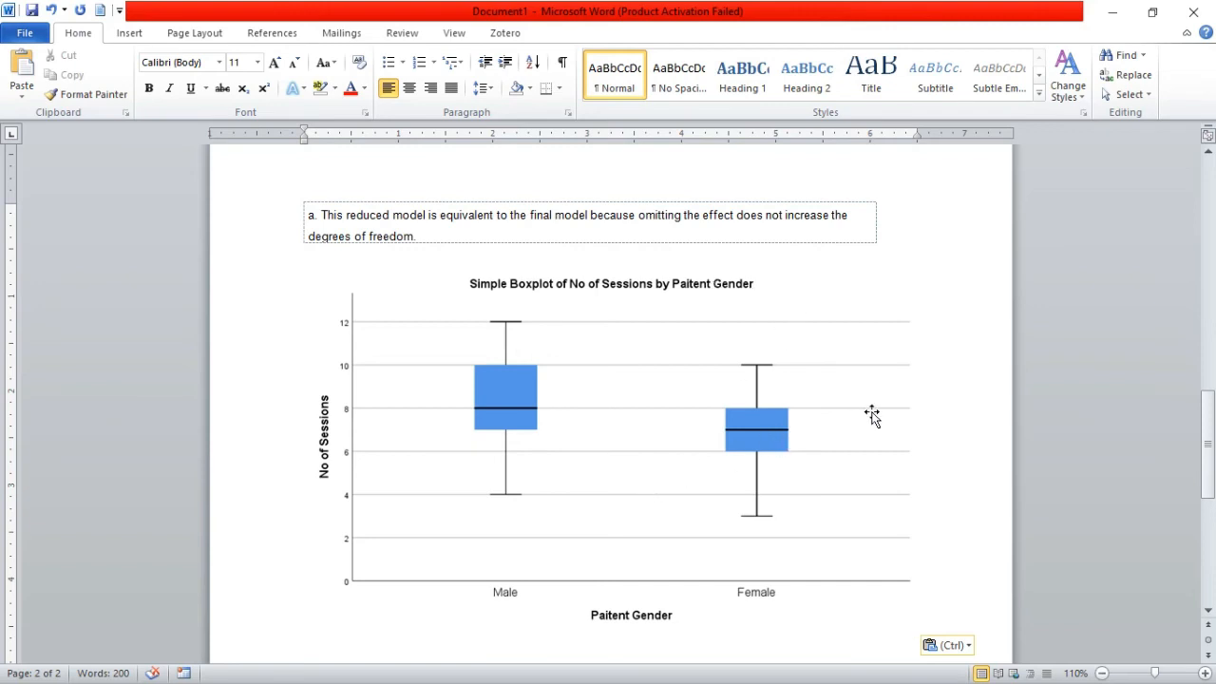
mouse_move(966, 461)
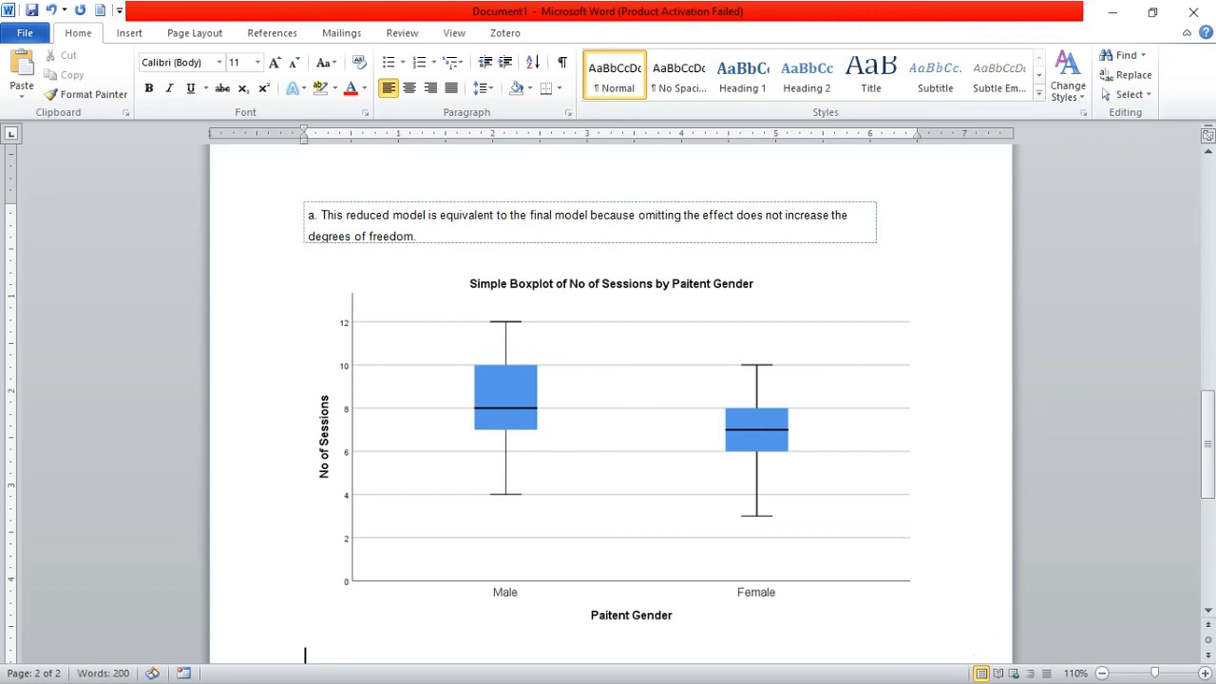
scroll("down", 3)
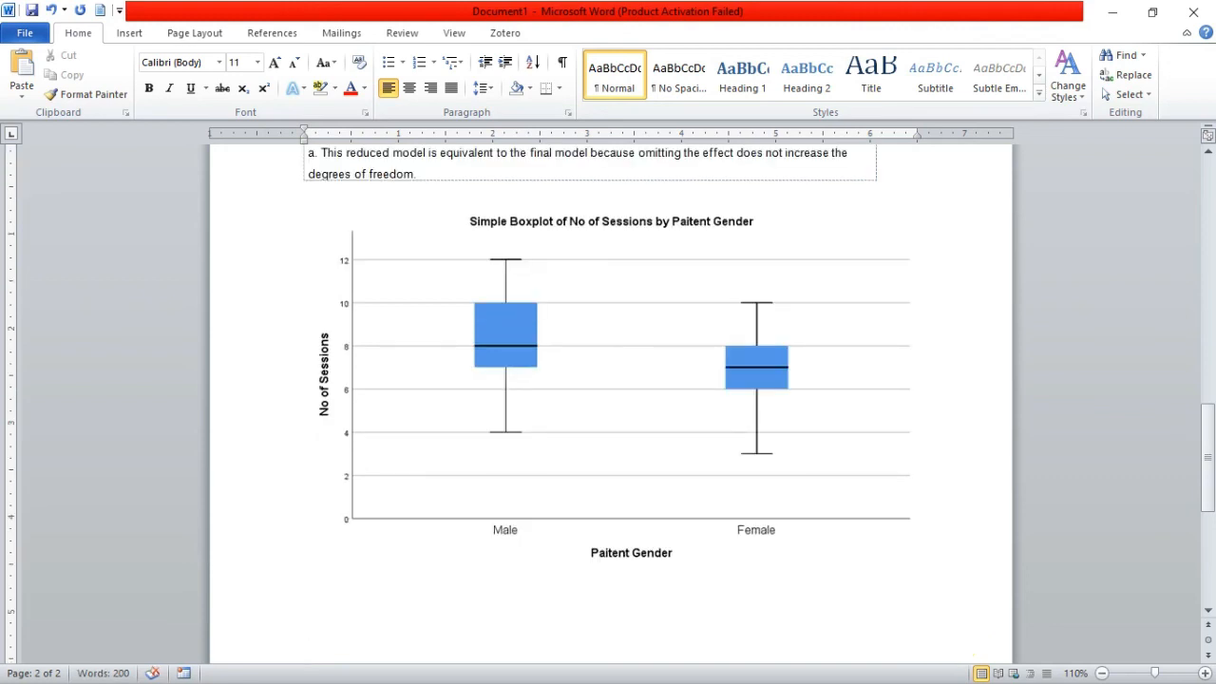